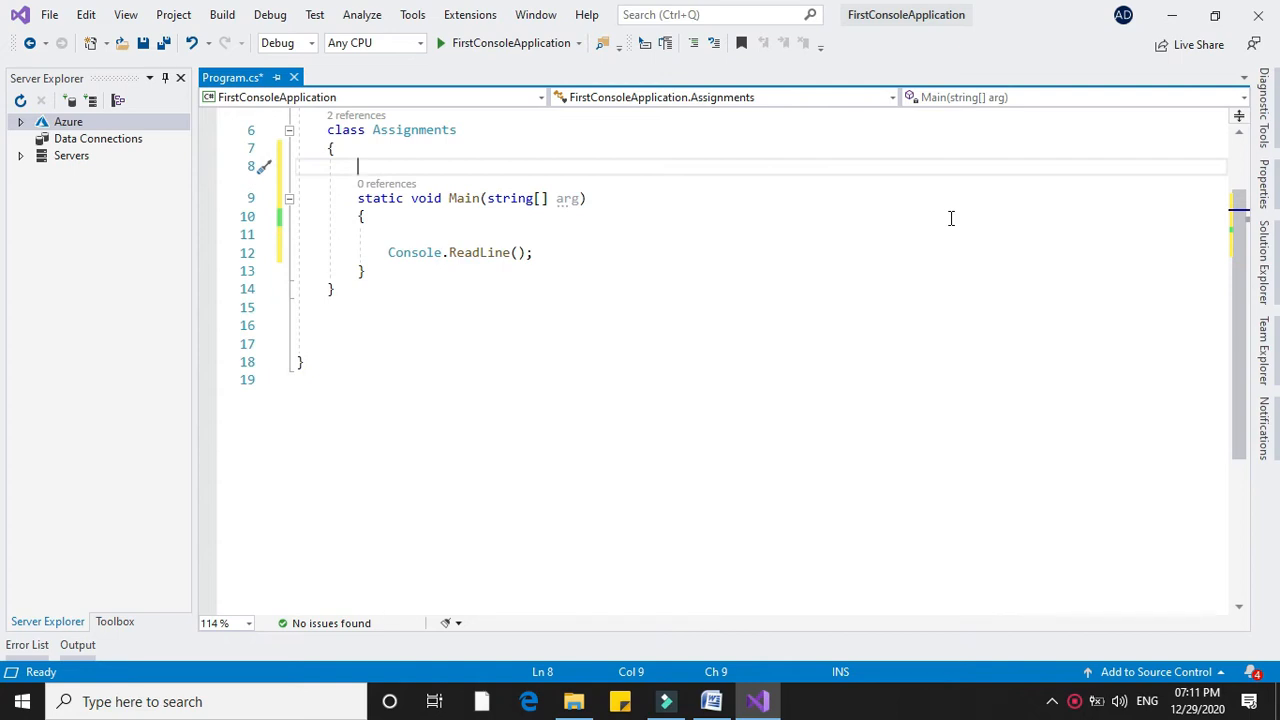
Write the comment '// Write a program multiplication table for a' above Main
{"action": "type", "text": "//"}
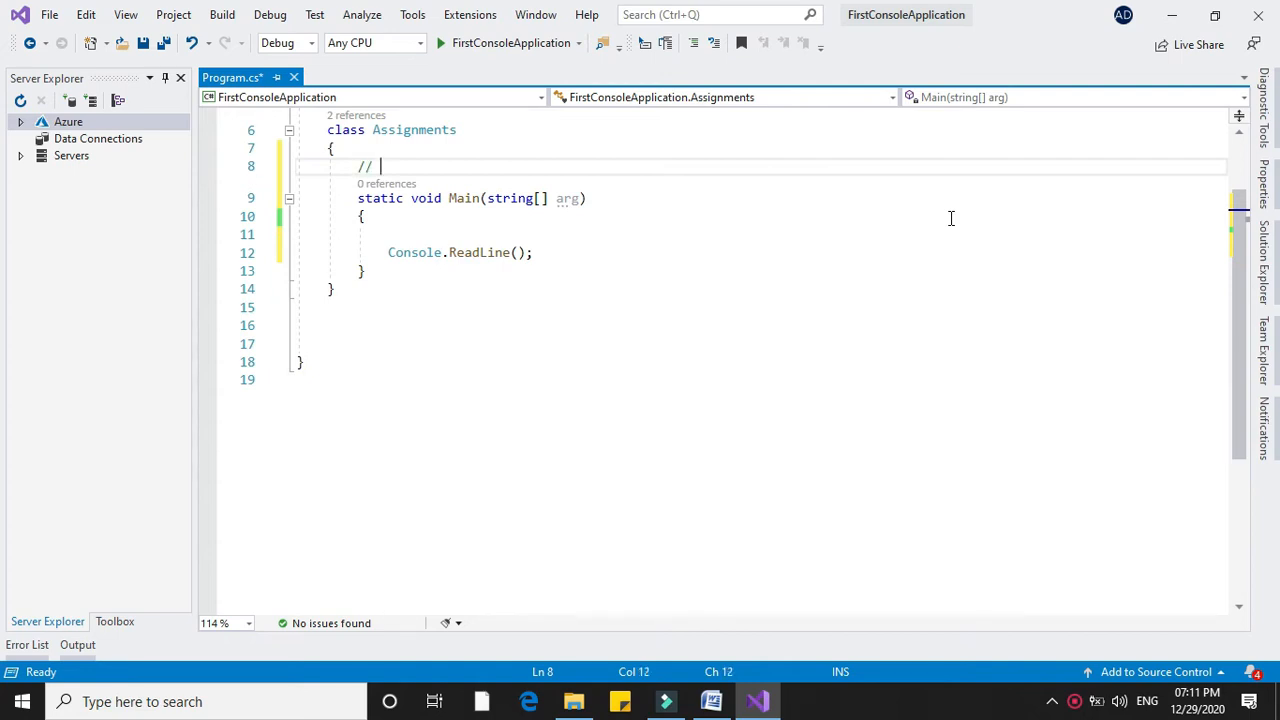
{"action": "type", "text": "Write a program multiplication table"}
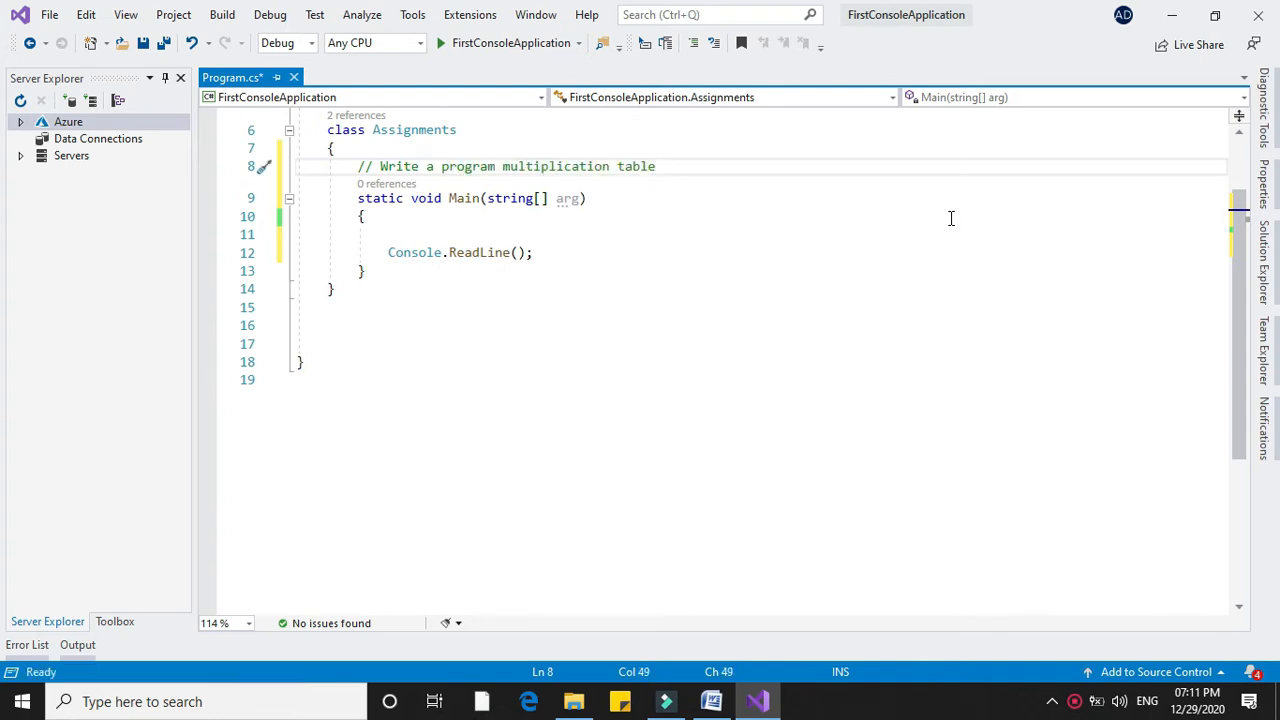
{"action": "type", "text": "for a given number"}
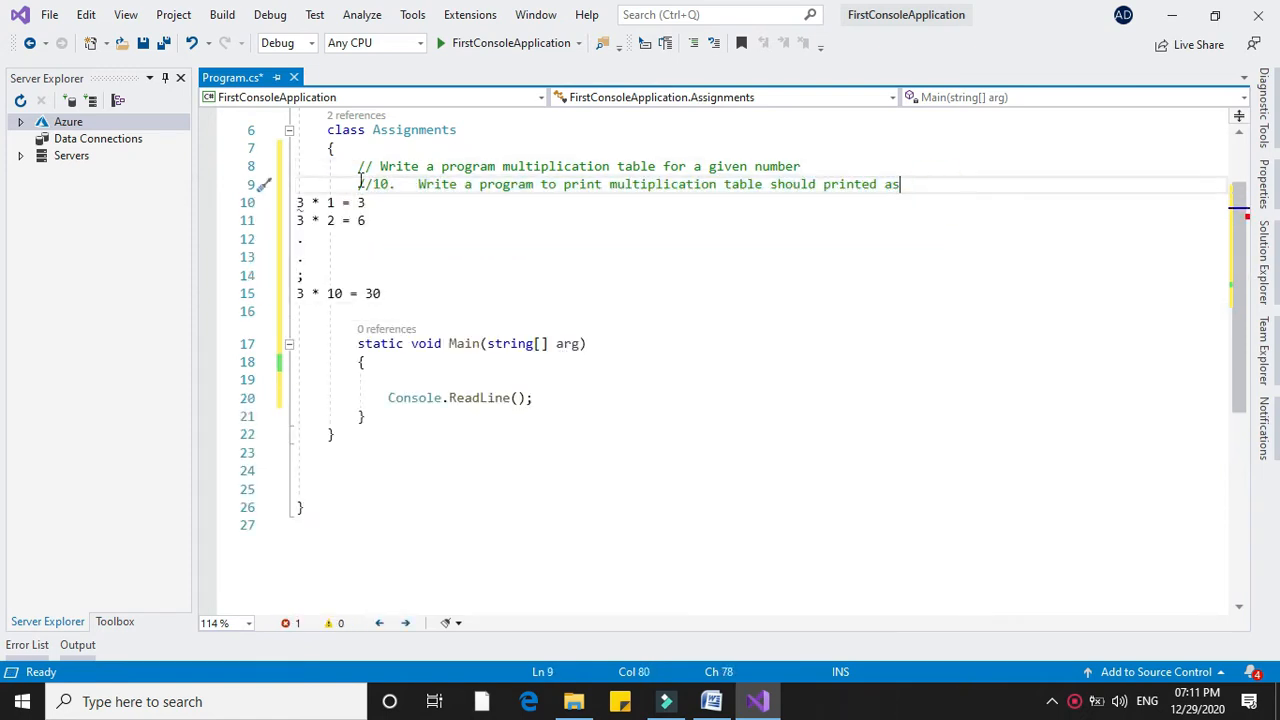
Comment out the pasted sample output lines and move the caret below them
{"action": "left_click", "coordinate": [692, 42]}
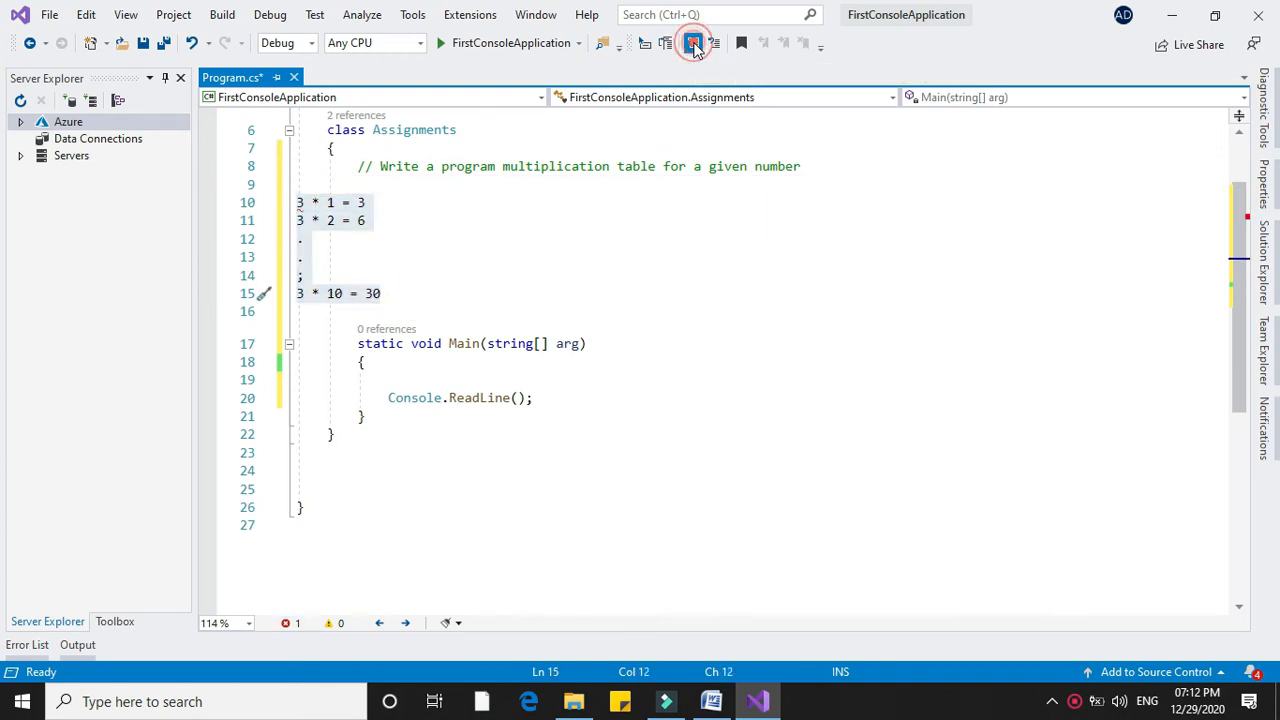
{"action": "left_click", "coordinate": [692, 42]}
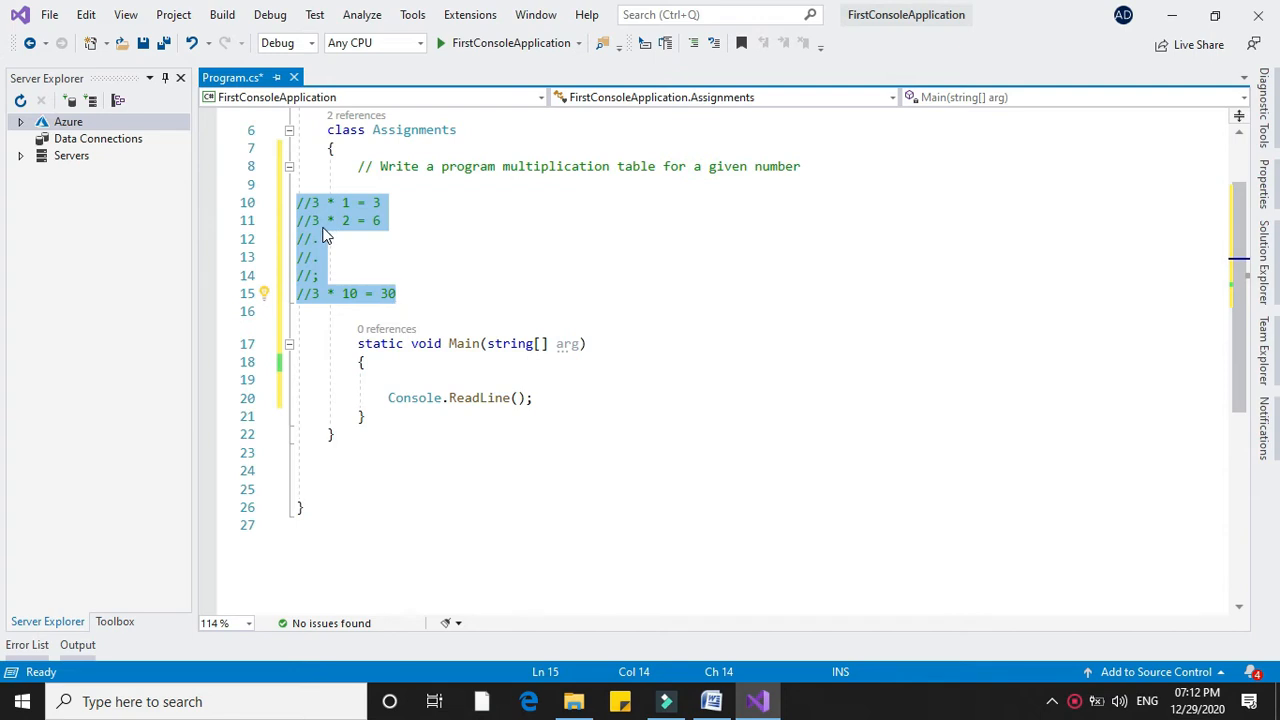
{"action": "mouse_move", "coordinate": [516, 344]}
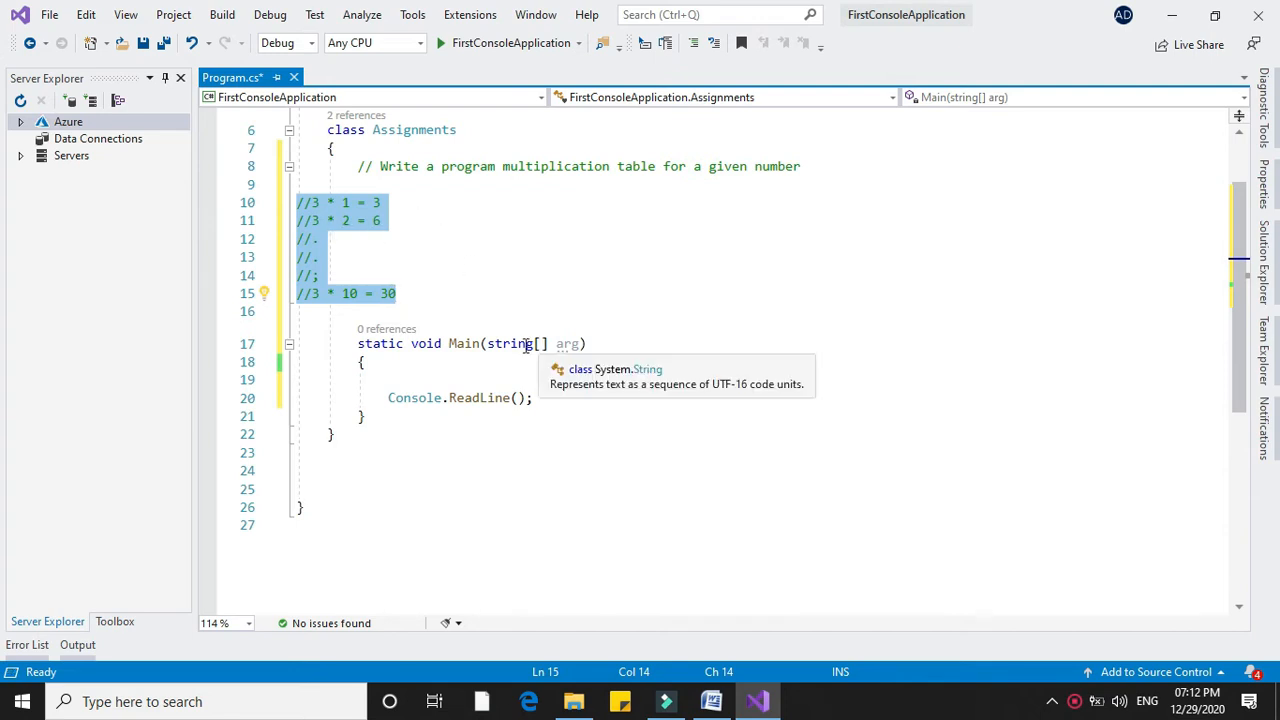
{"action": "left_click", "coordinate": [430, 312]}
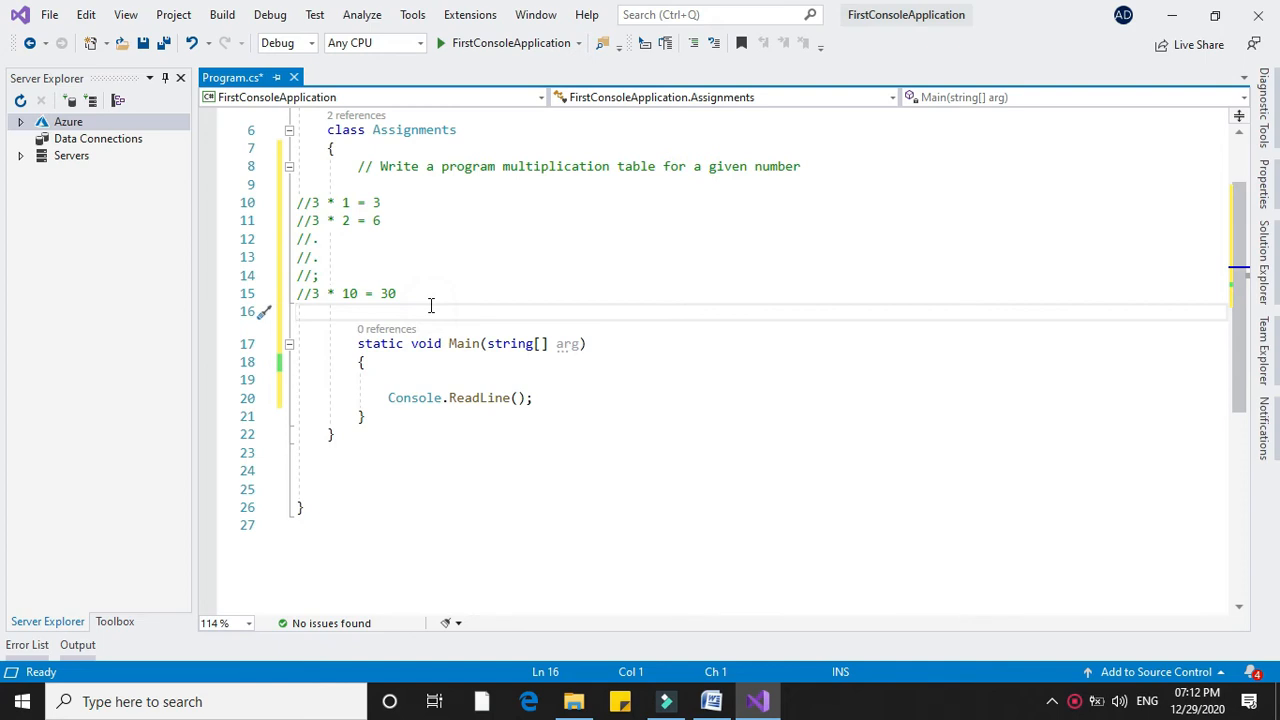
Start a static PrintTable method declaring int n and prompting "Enter Number"
{"action": "type", "text": "static void PrintTable("}
{"action": "type", "text": "{ "}
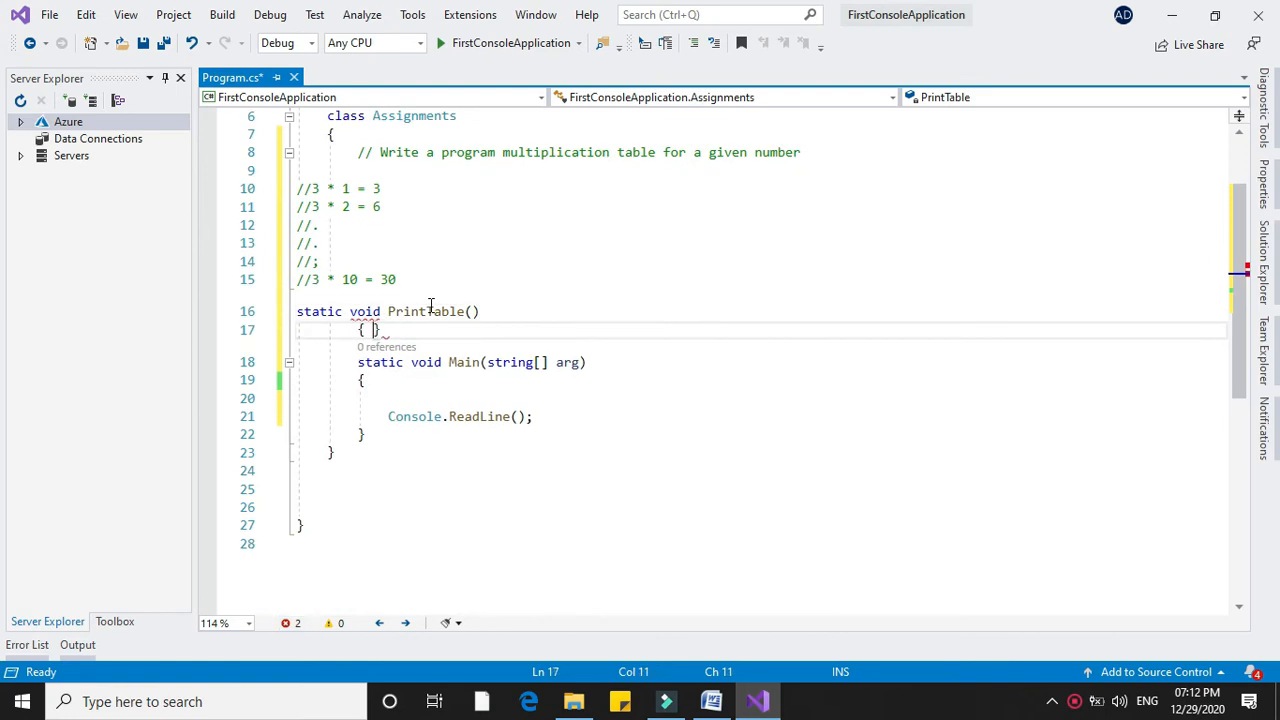
{"action": "type", "text": "int"}
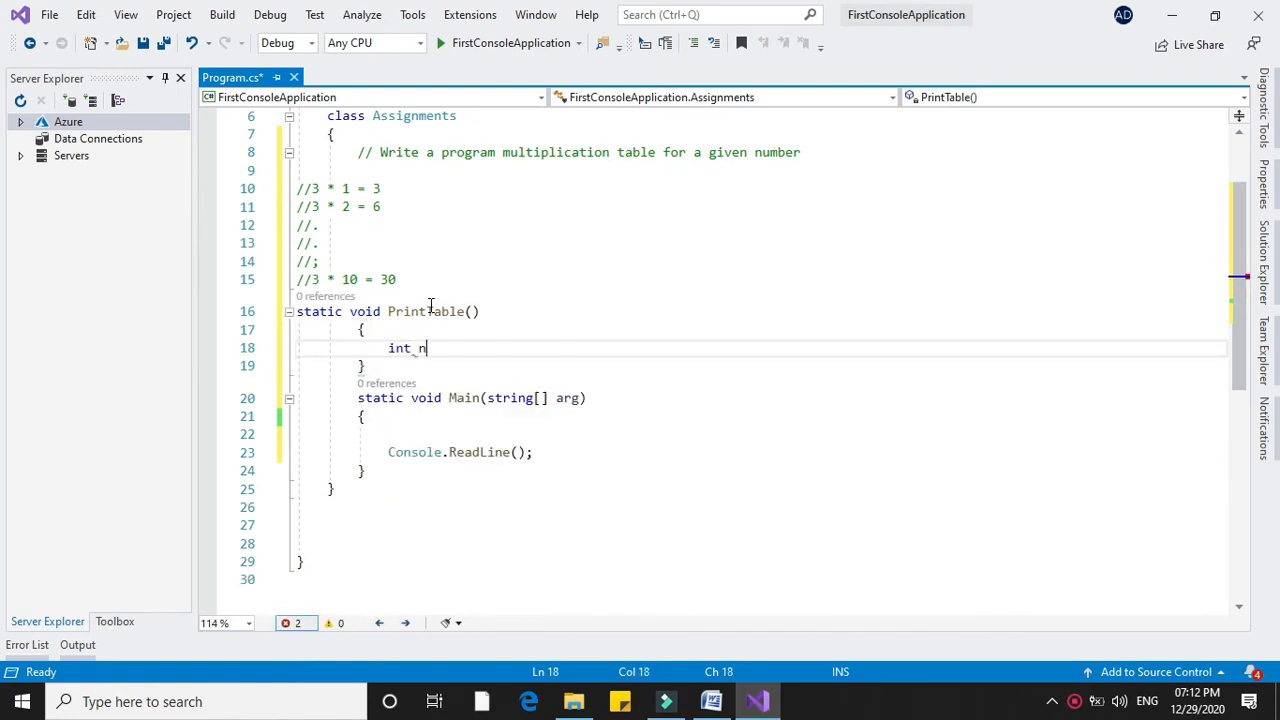
{"action": "type", "text": "n;"}
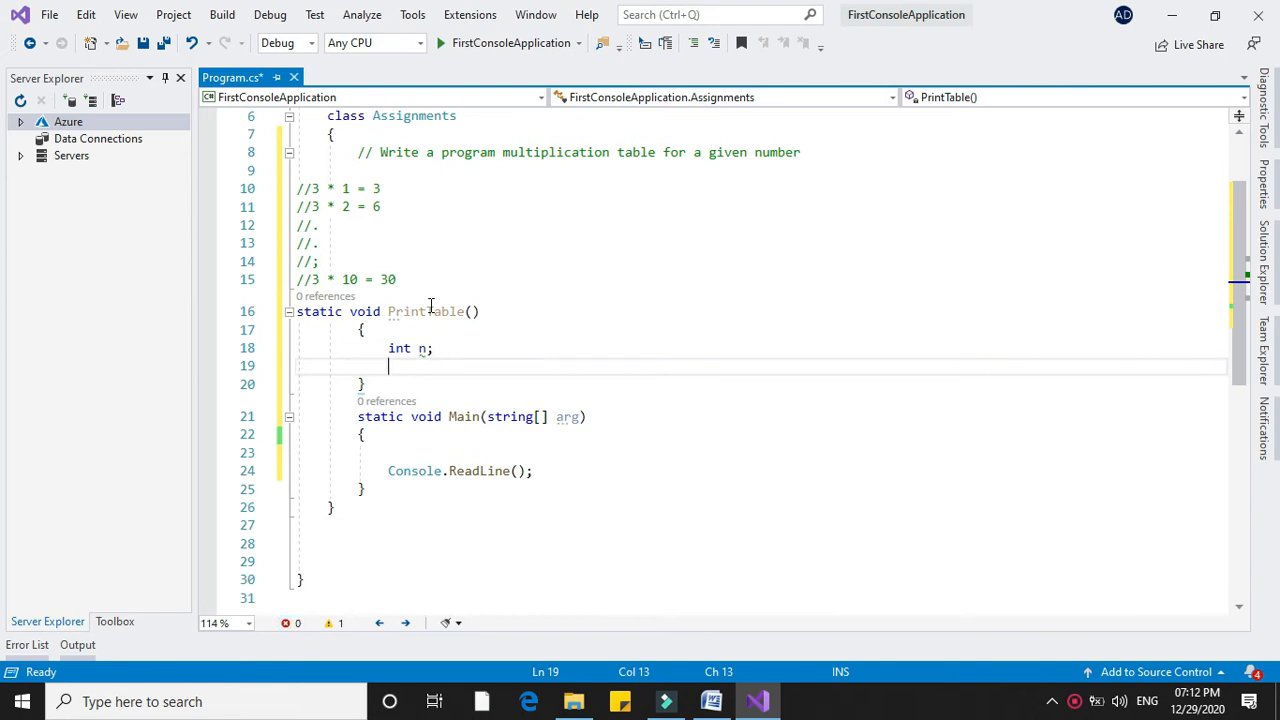
{"action": "type", "text": "console.WriteLine"}
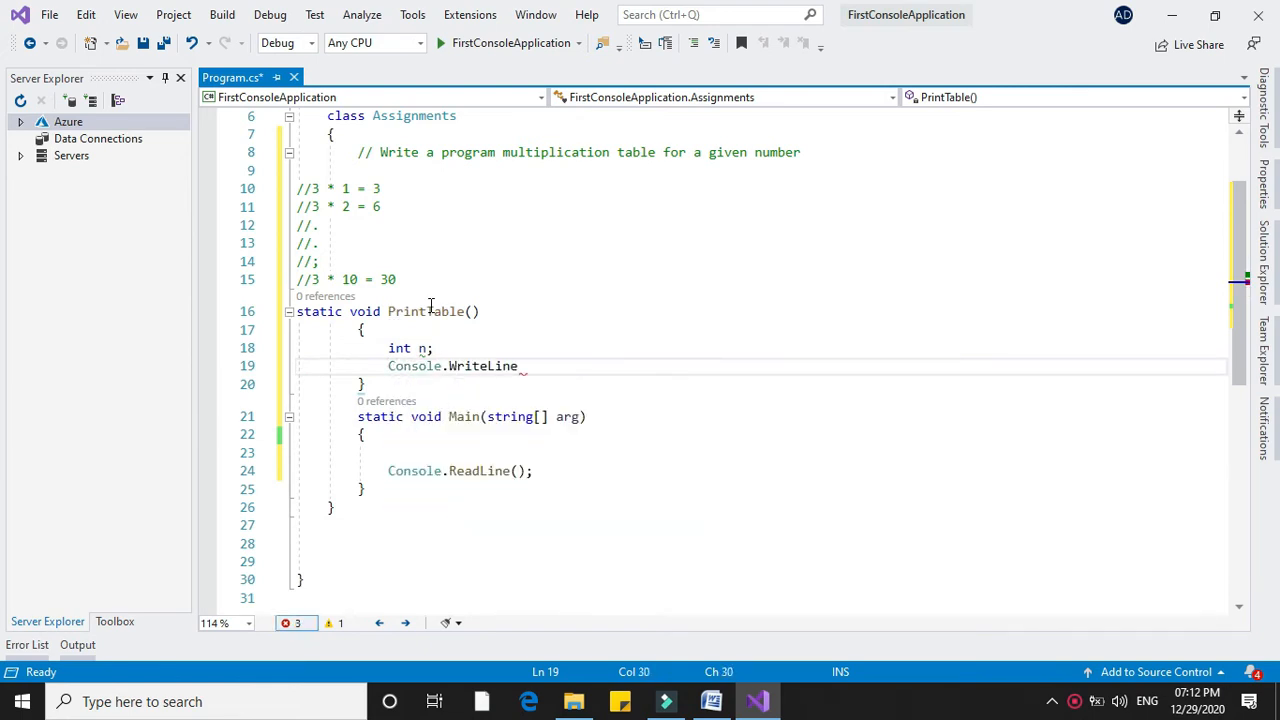
{"action": "type", "text": "(\"Ent\")"}
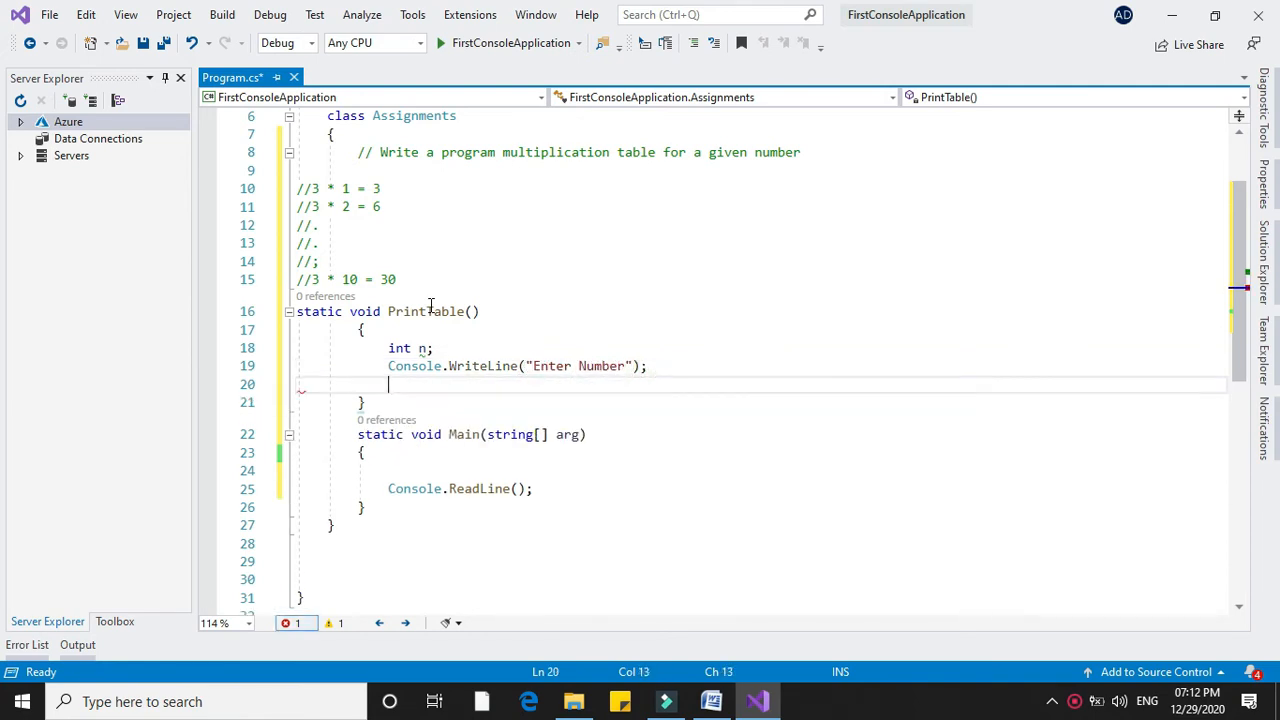
Read the input into n via Convert.ToInt32(Console.ReadLine()) and begin a for loop
{"action": "type", "text": "n=Convert"}
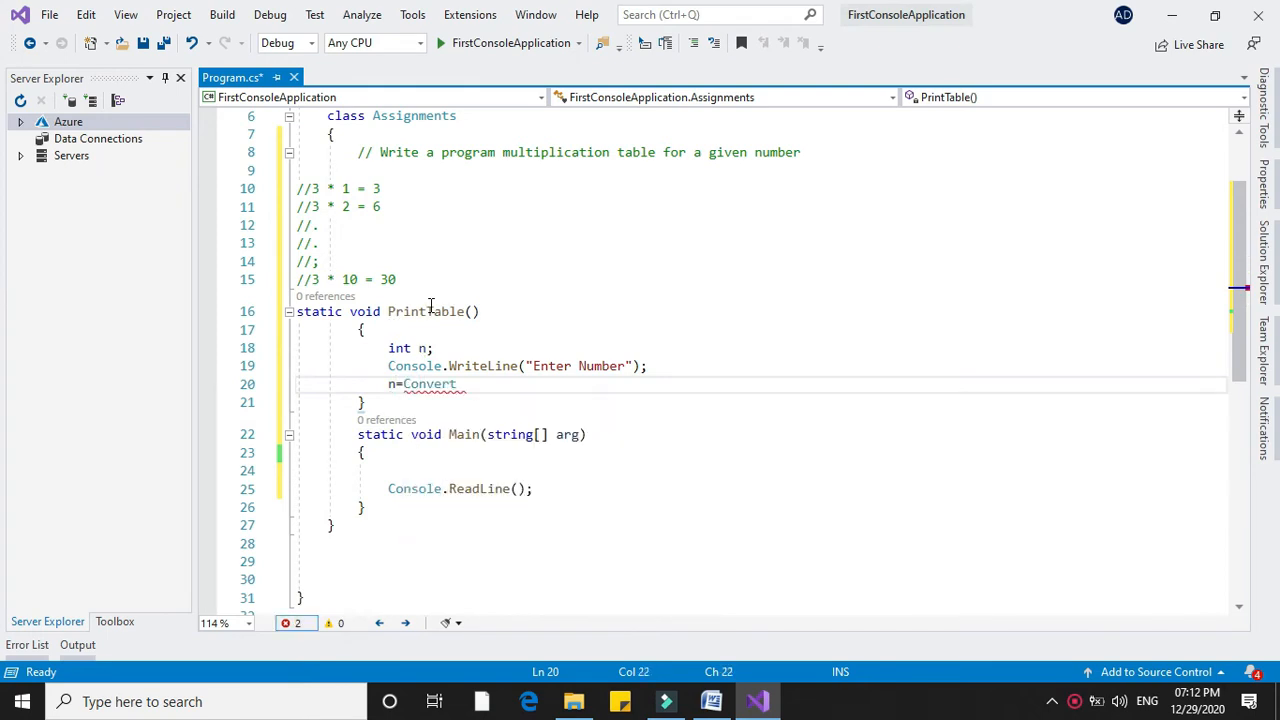
{"action": "type", "text": ".ToInt32(Console.E"}
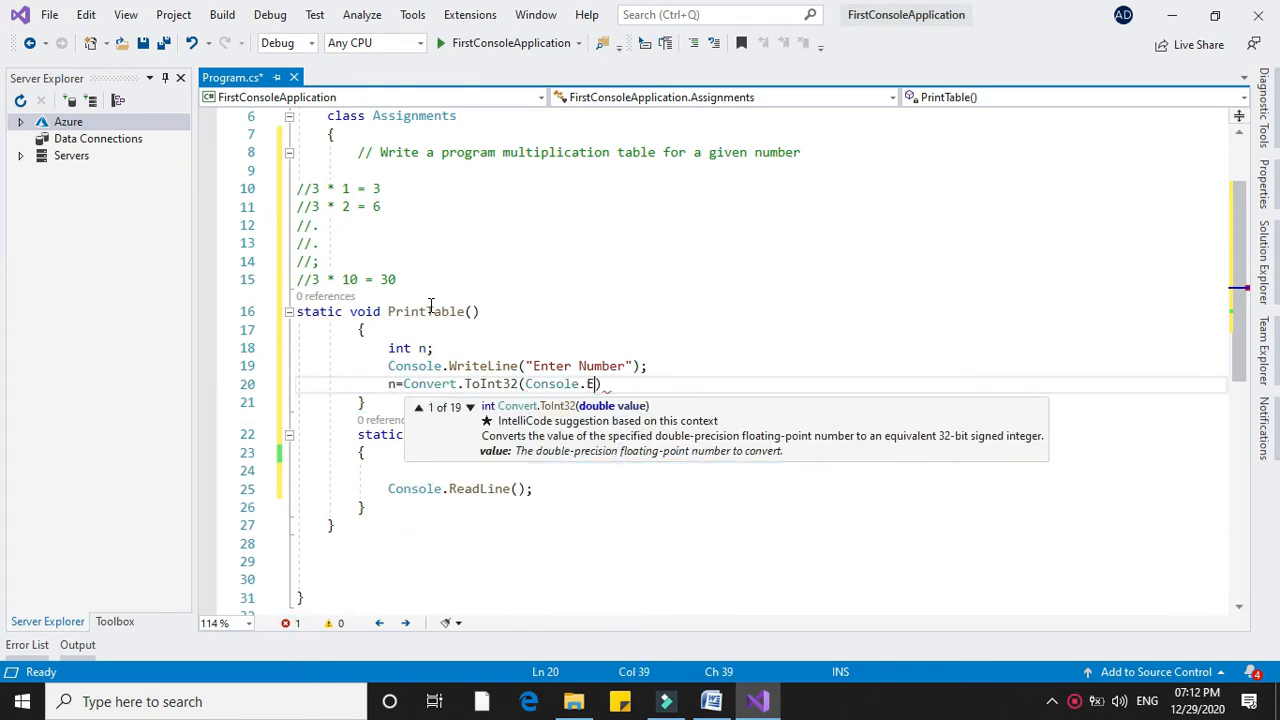
{"action": "type", "text": "ReadLine());"}
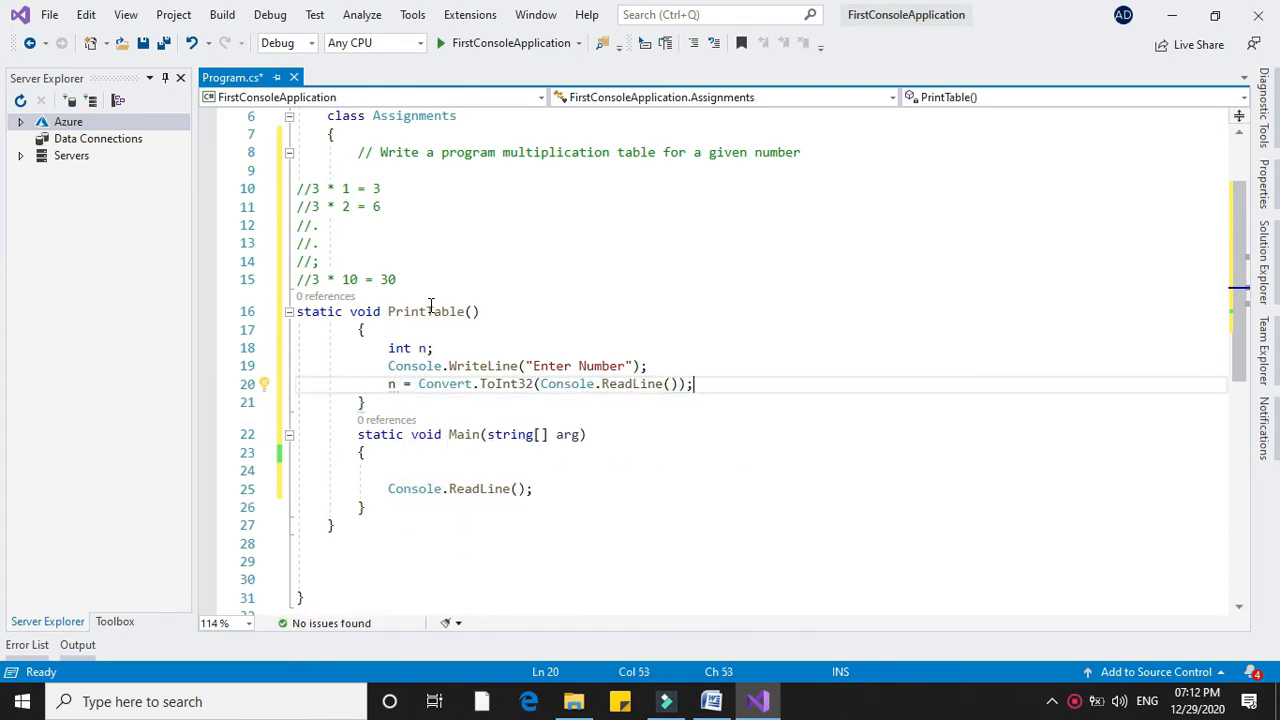
{"action": "type", "text": "for (int"}
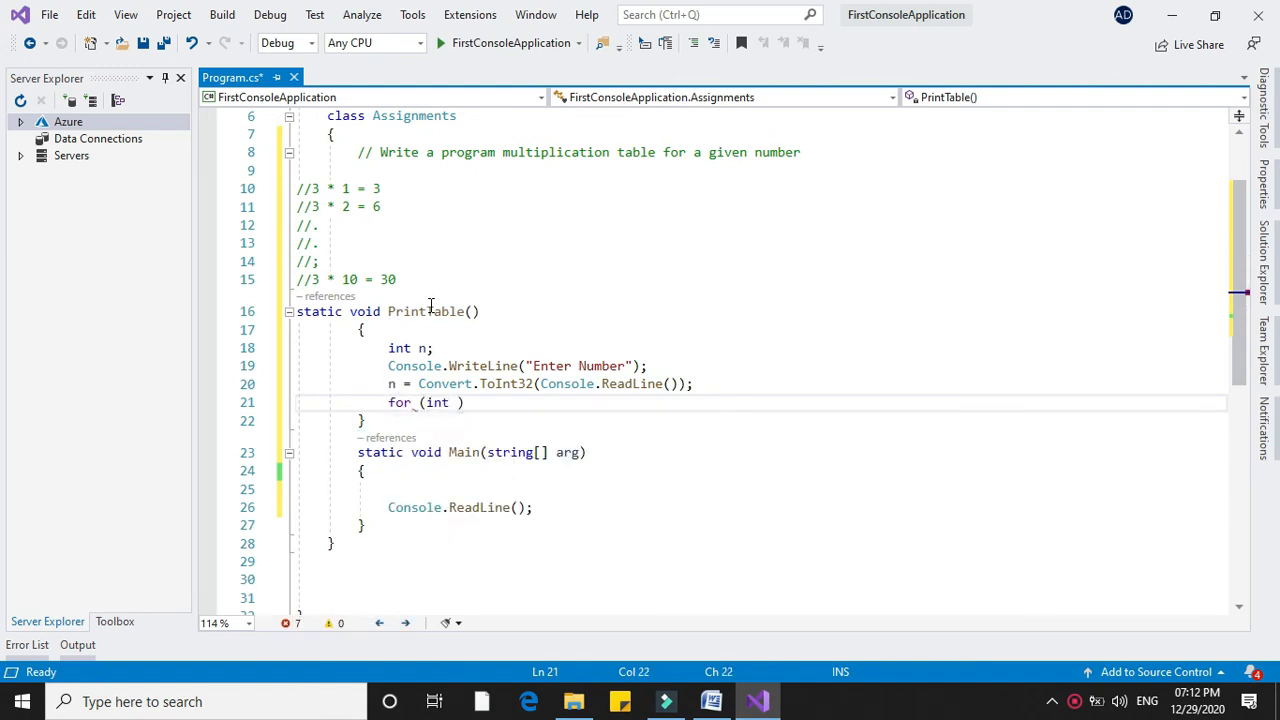
Write the loop header for (int i=1; i<=10; i++)
{"action": "type", "text": "i"}
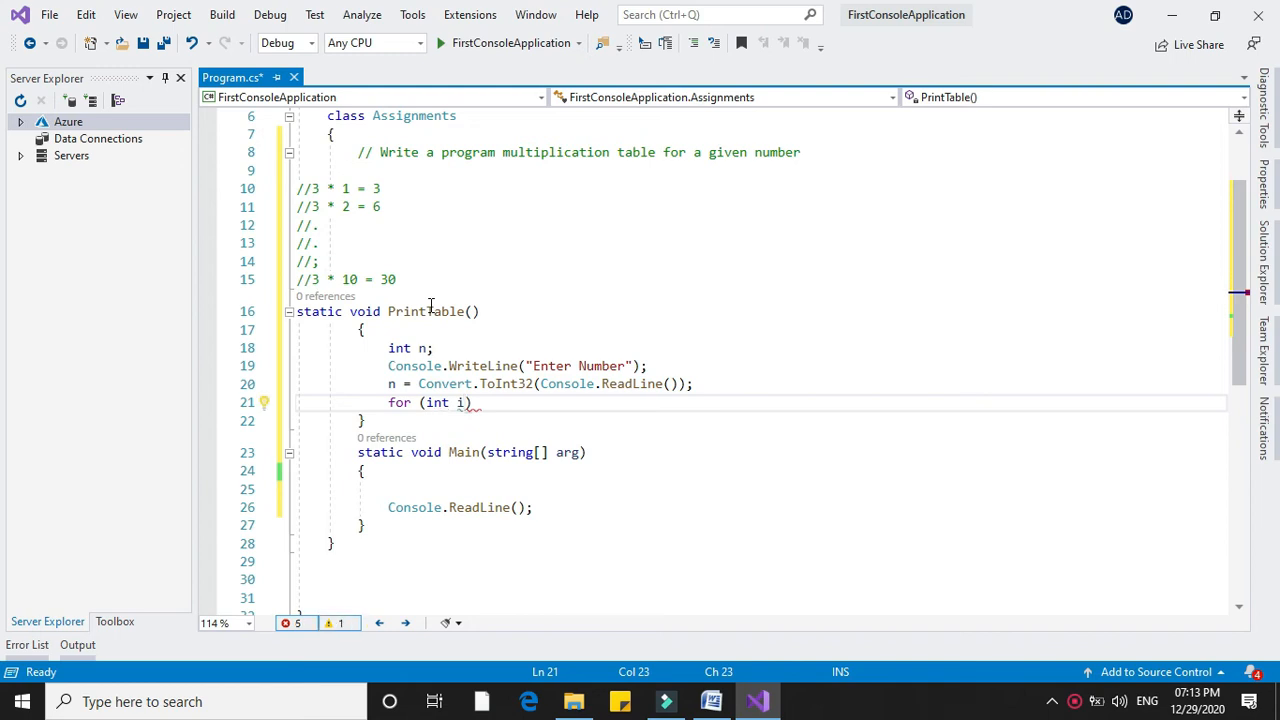
{"action": "type", "text": "=1;"}
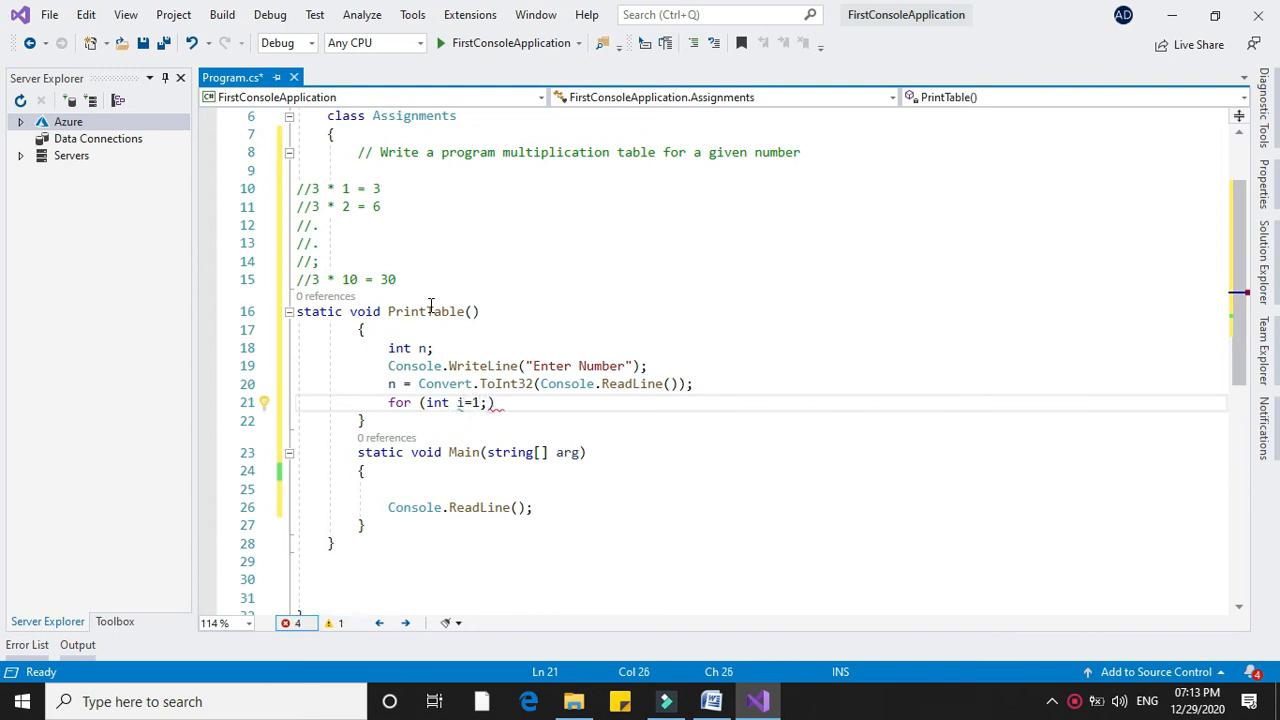
{"action": "type", "text": "i,"}
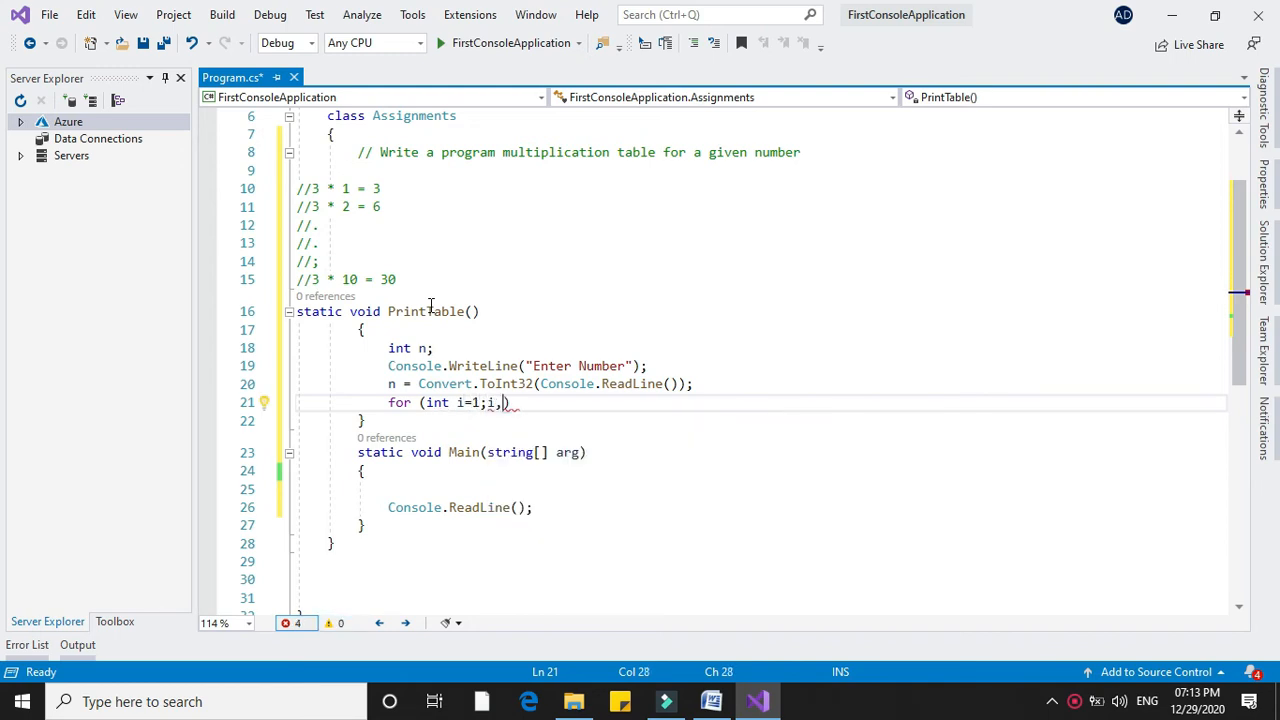
{"action": "type", "text": "<=10;"}
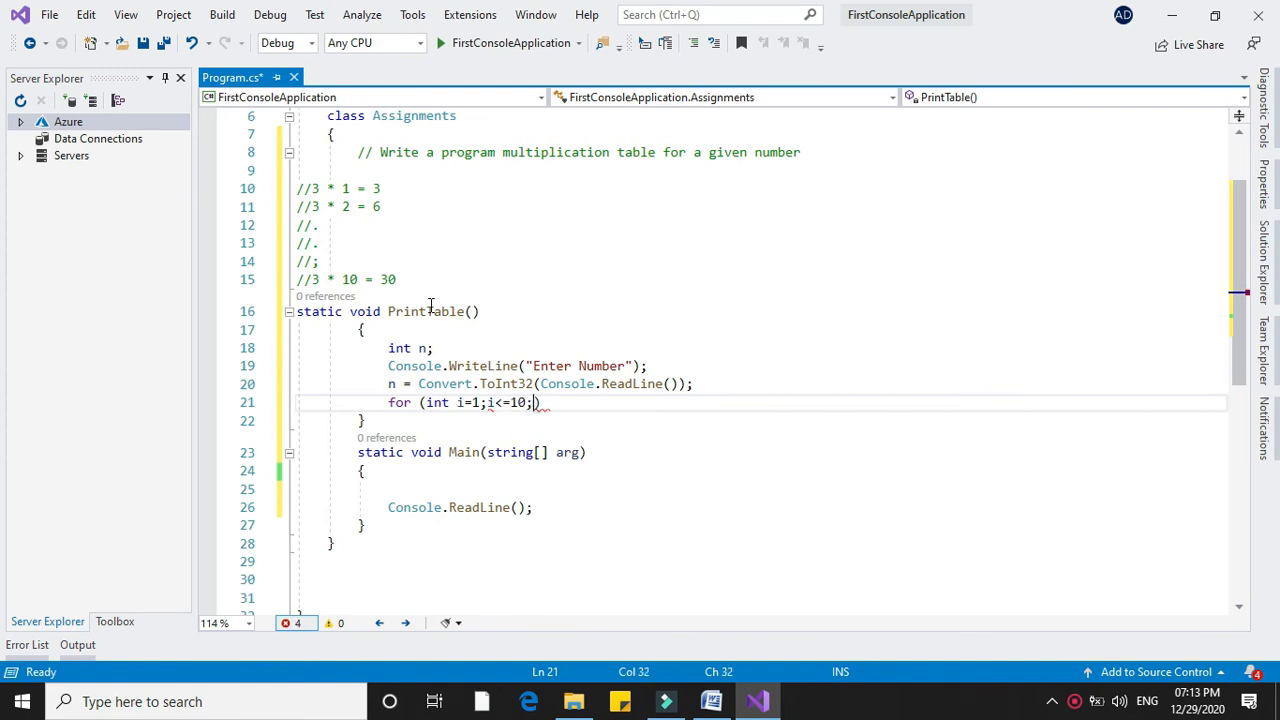
{"action": "type", "text": "i++)"}
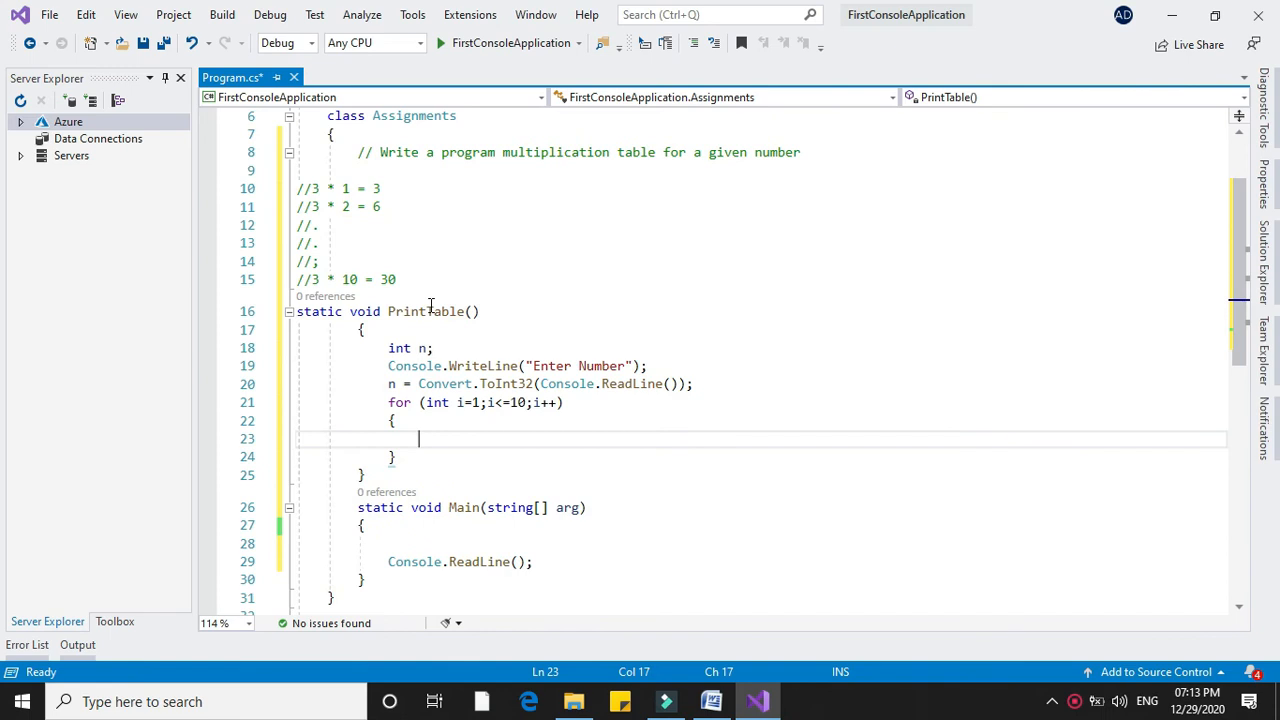
Print each line with Console.WriteLine("{0} * {1} = {2}", n, i, n*i)
{"action": "type", "text": "Console.WriteLine(\"{0}\")"}
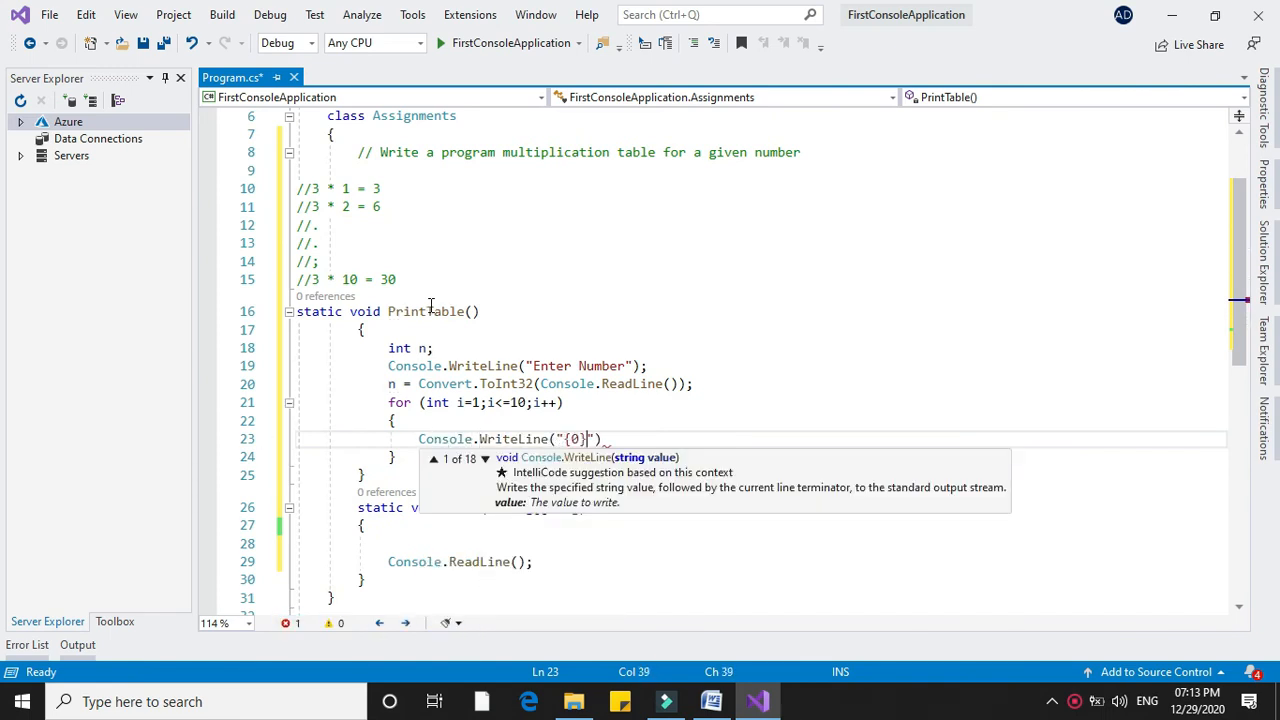
{"action": "type", "text": "* {1} = {2}"}
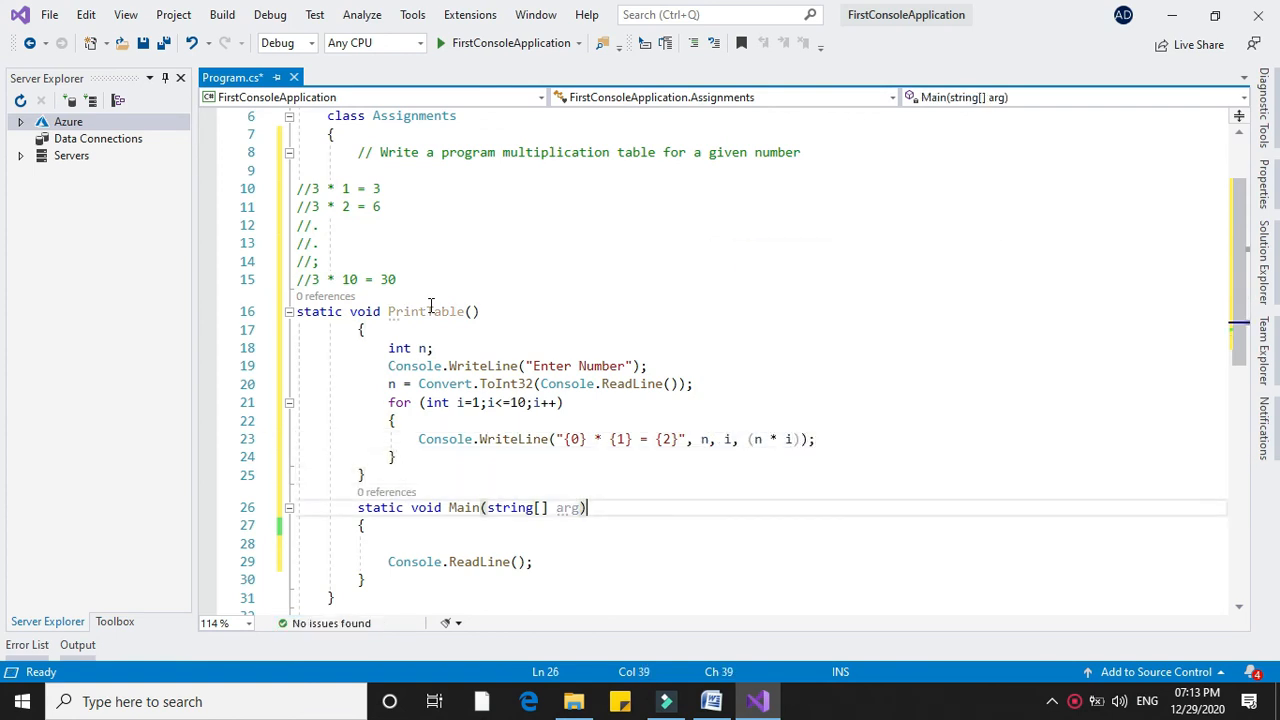
Call PrintTable() from Main and start the console program
{"action": "type", "text": "PrintTable();"}
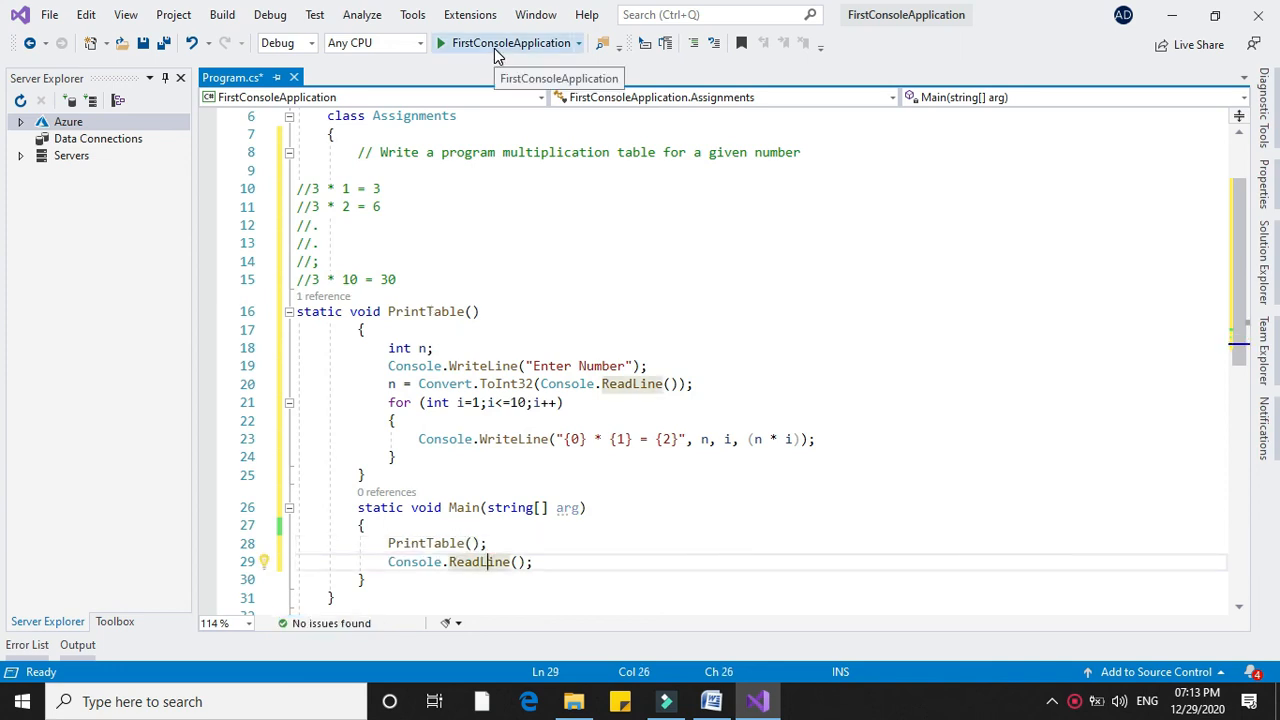
{"action": "left_click", "coordinate": [492, 44]}
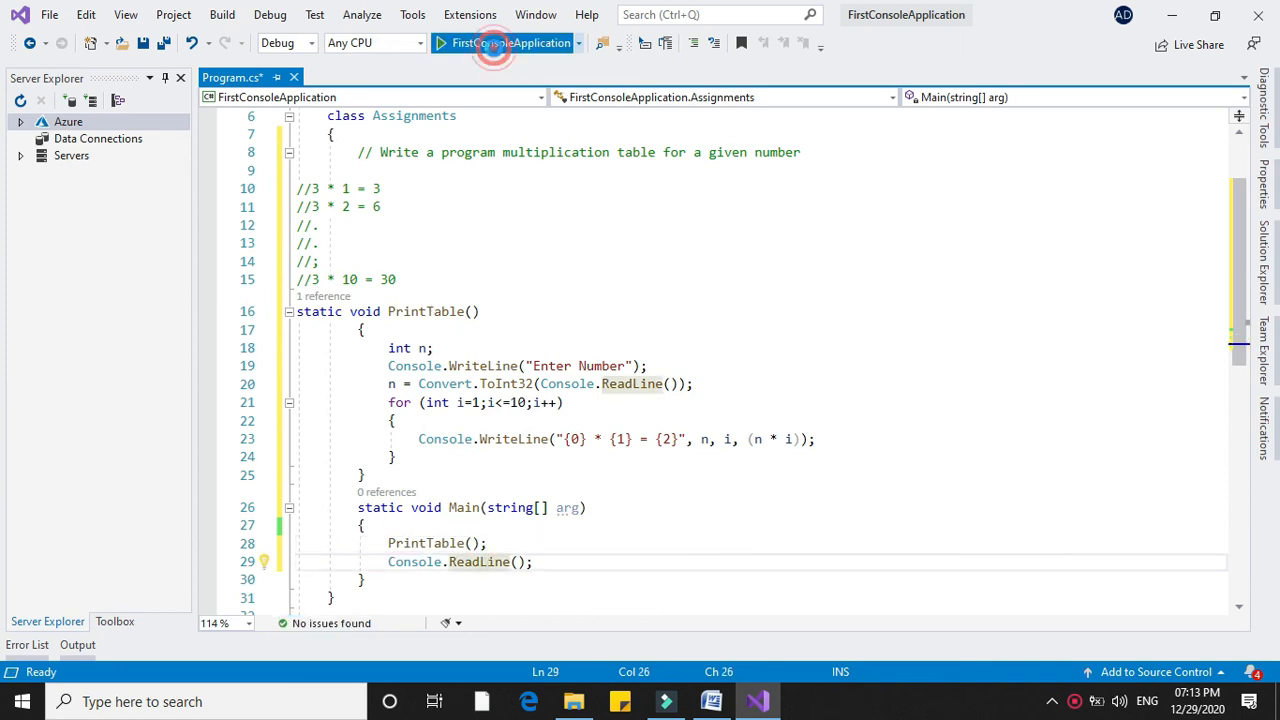